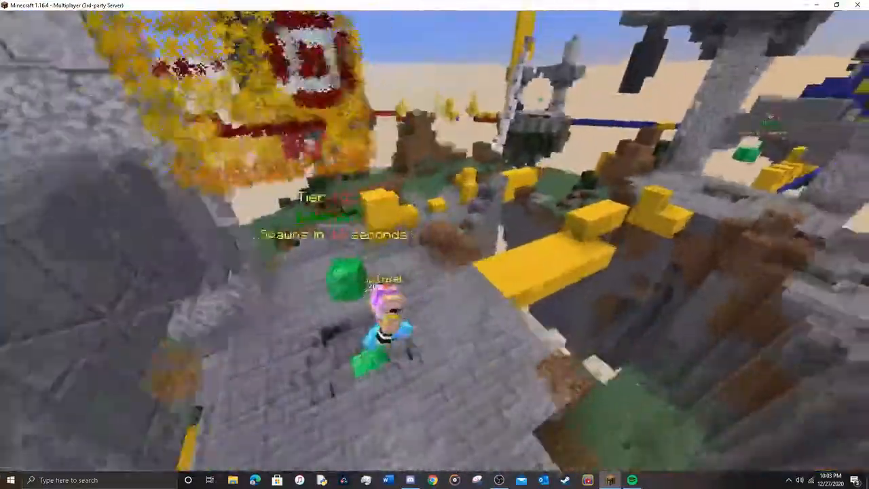
pyautogui.moveTo(434, 244)
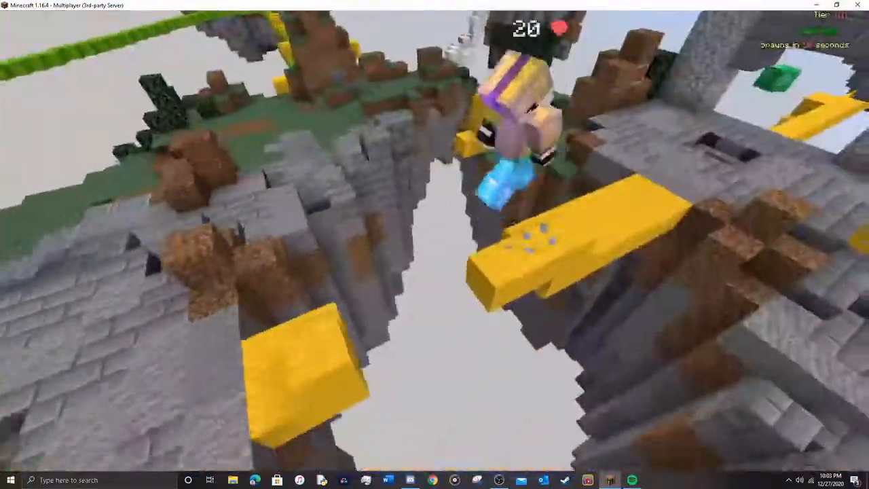
pyautogui.moveTo(434, 244)
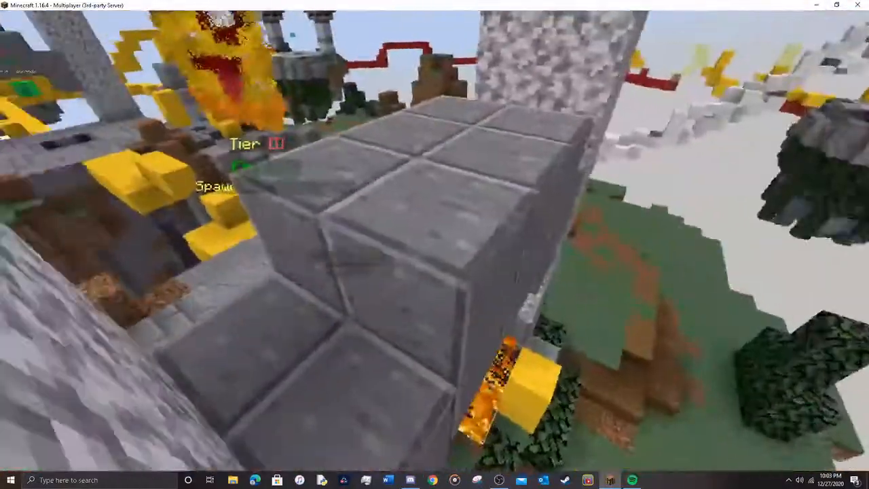